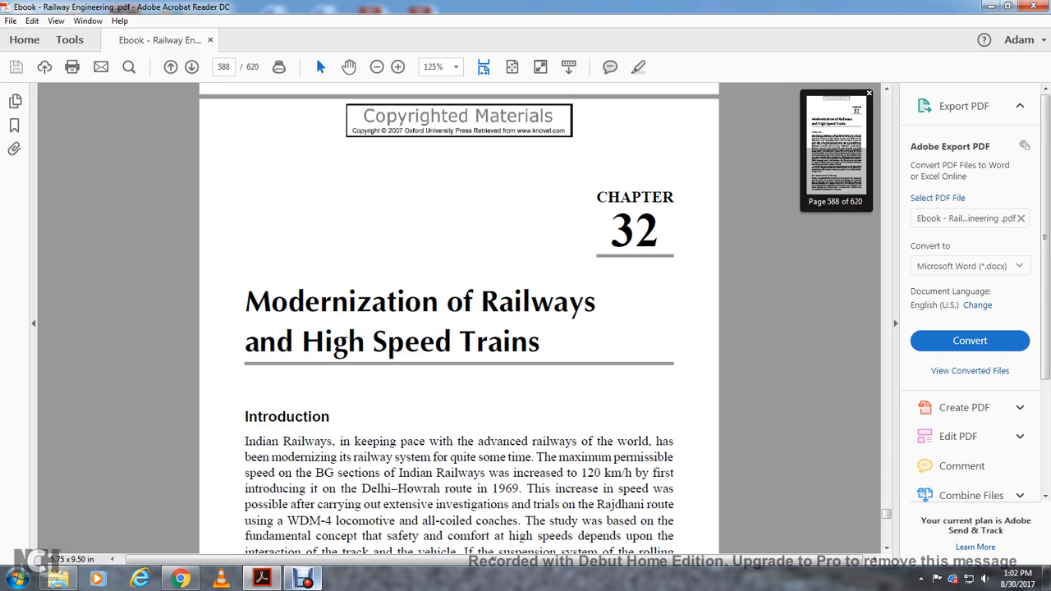
pyautogui.scroll(-3)
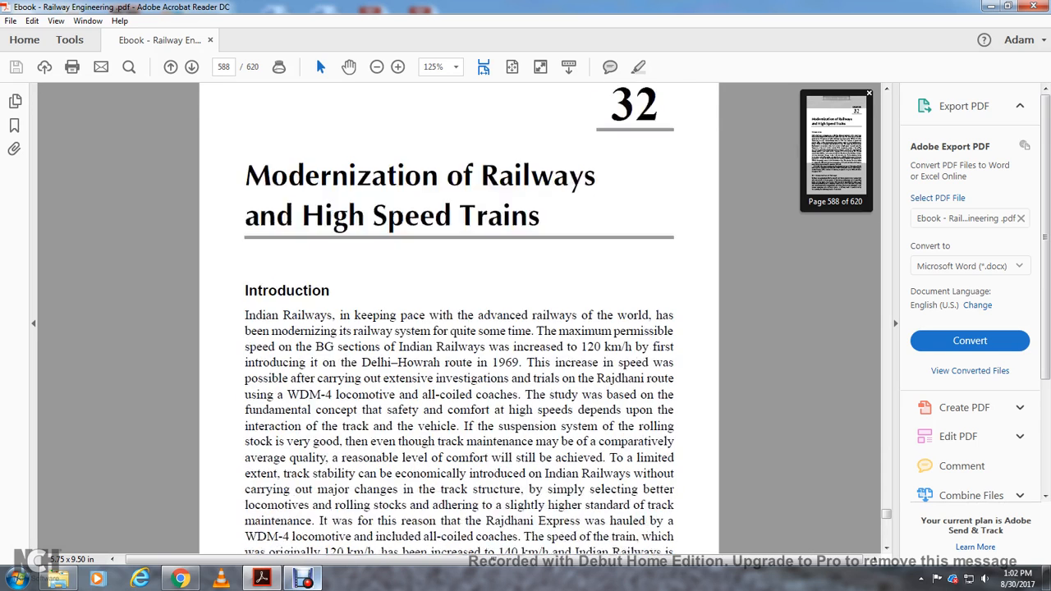
pyautogui.scroll(-3)
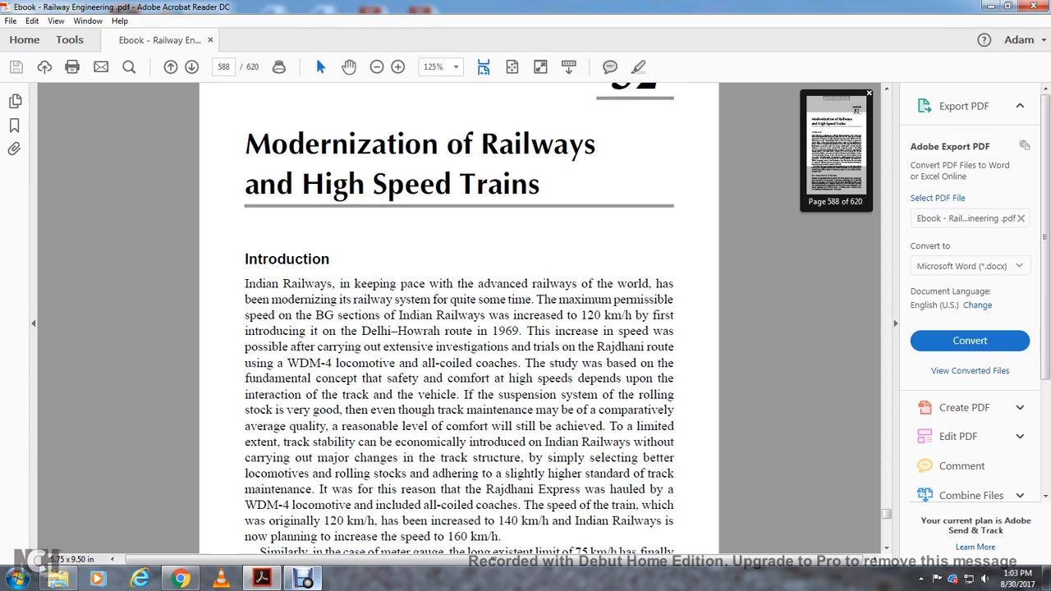
pyautogui.scroll(-3)
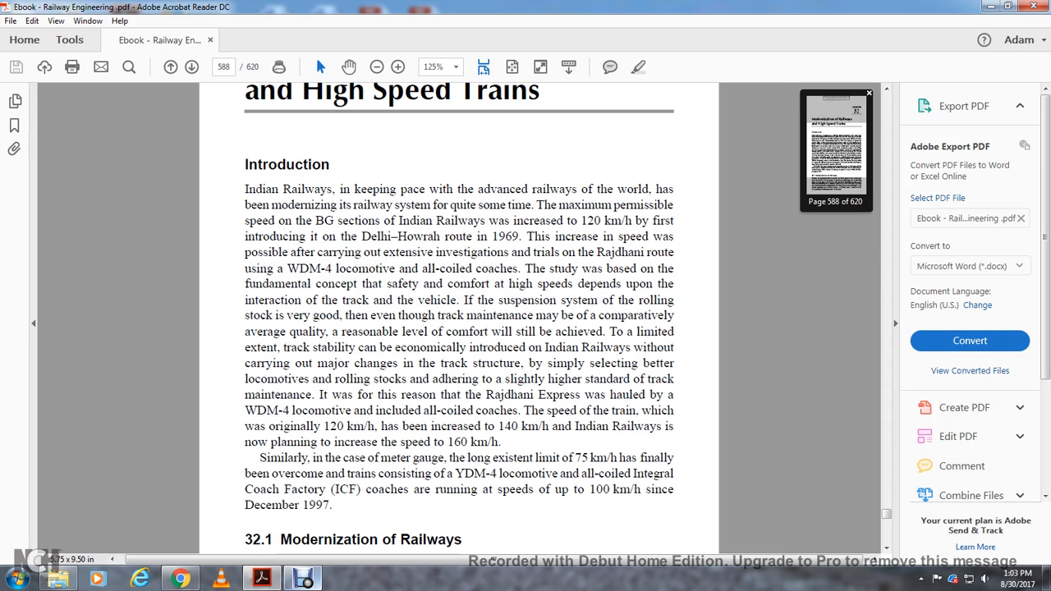
pyautogui.scroll(-3)
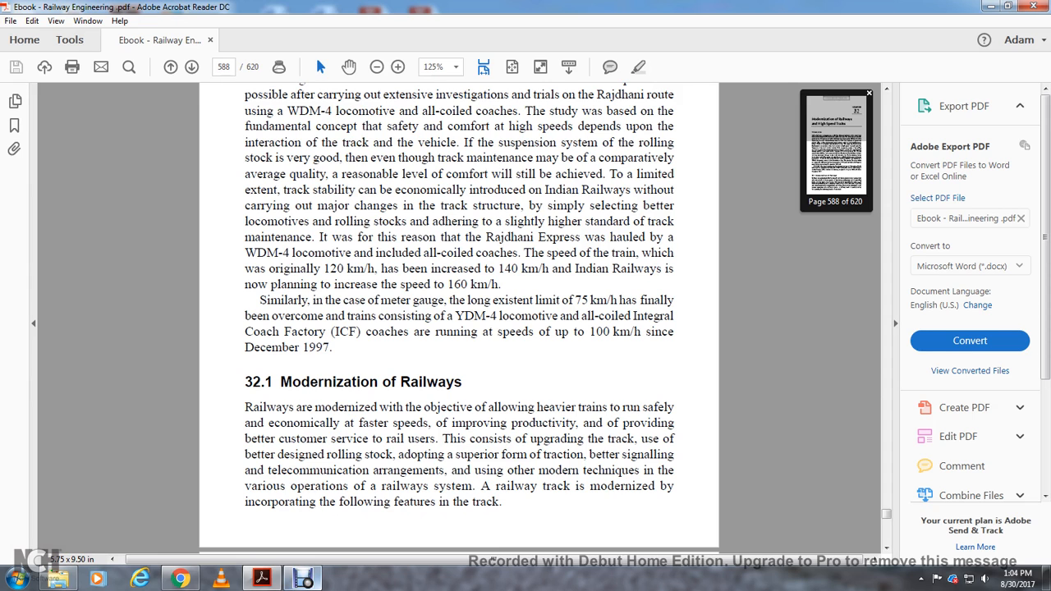
pyautogui.scroll(-3)
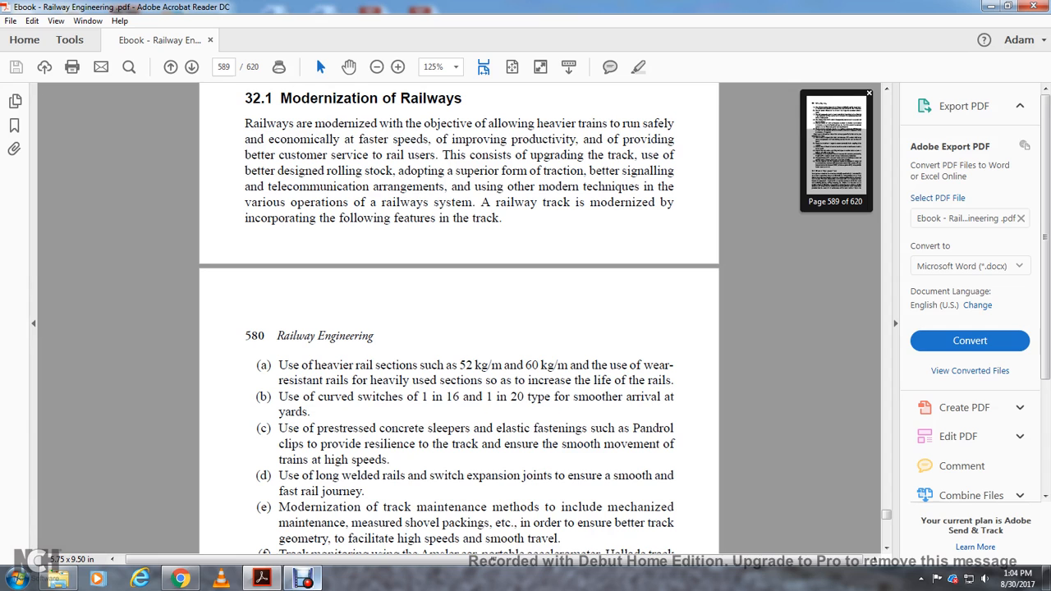
pyautogui.scroll(-3)
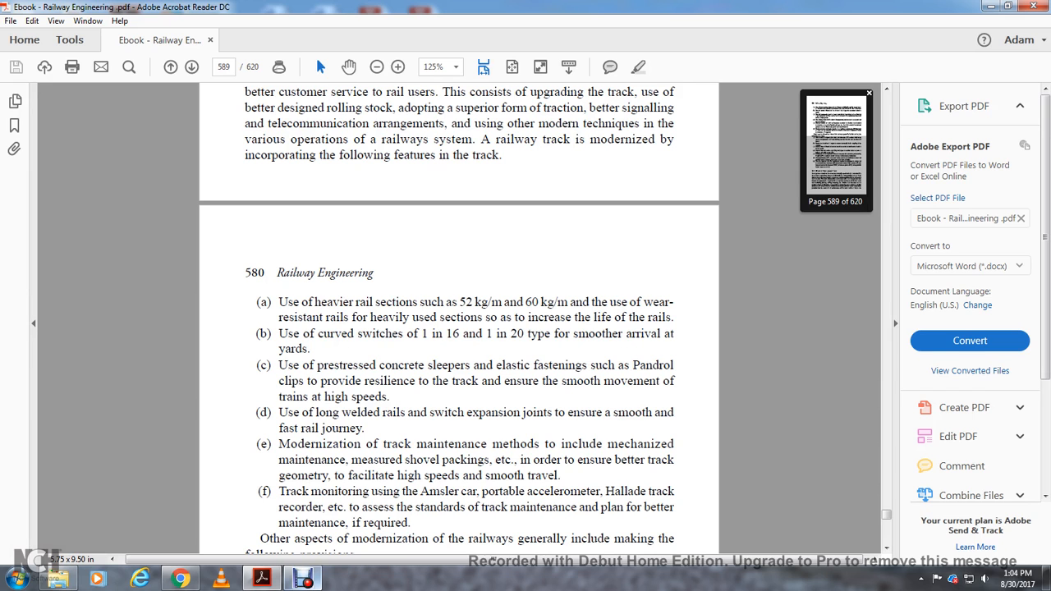
pyautogui.scroll(-3)
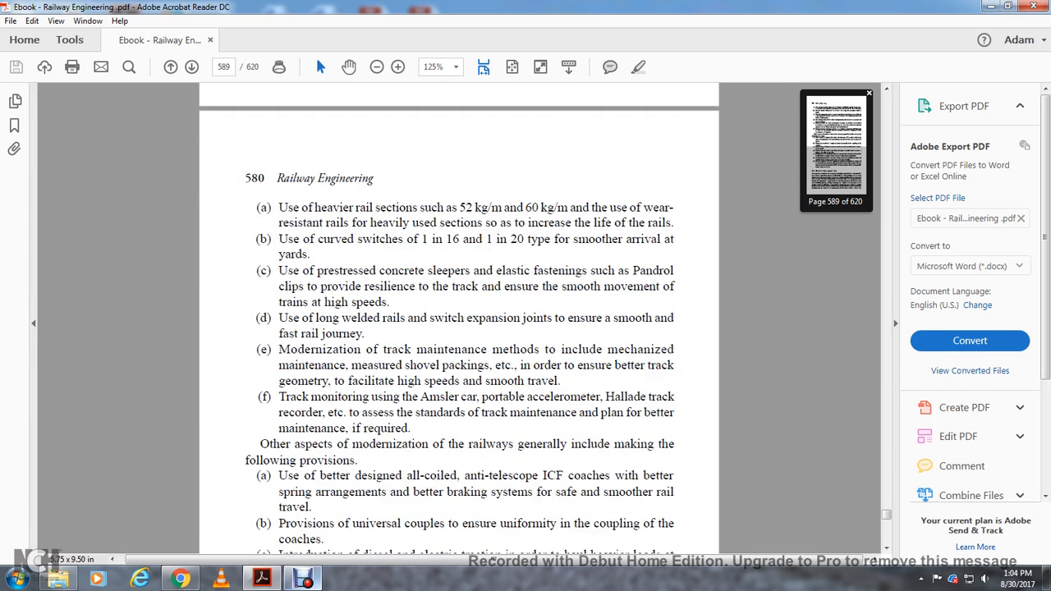
pyautogui.scroll(-3)
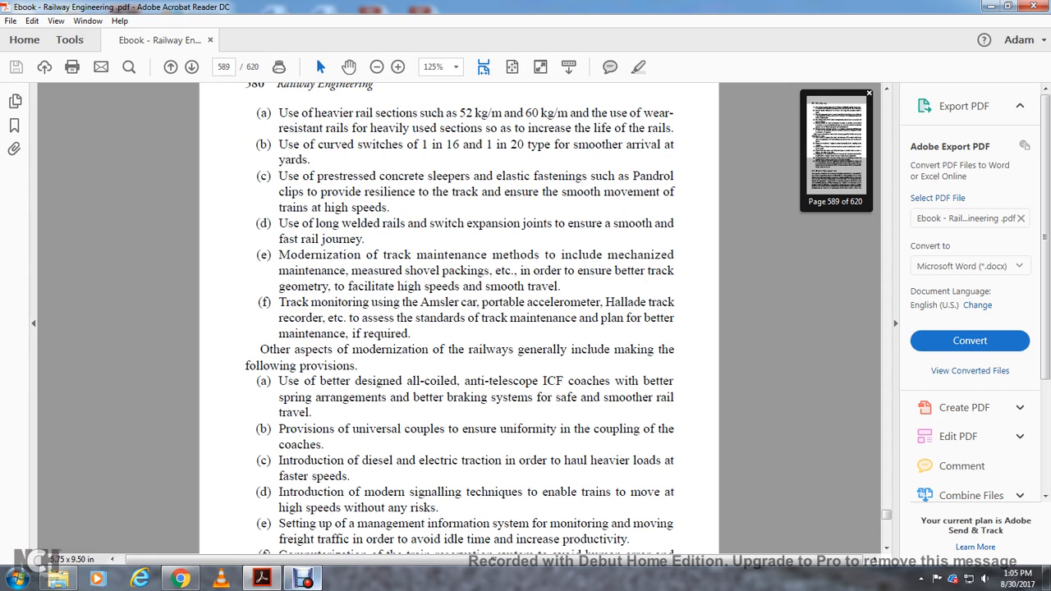
pyautogui.scroll(-3)
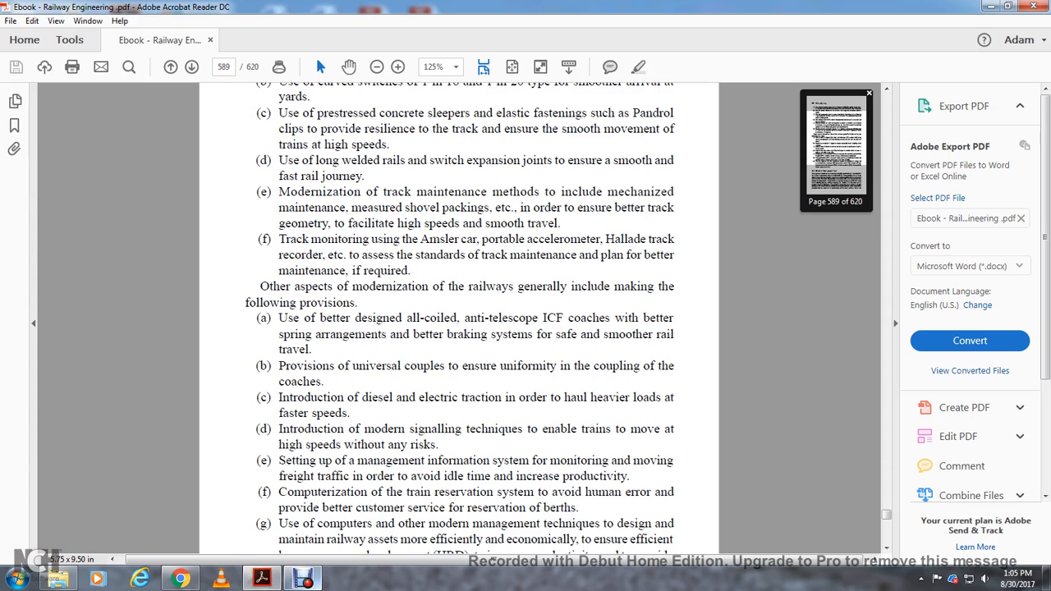
pyautogui.scroll(-3)
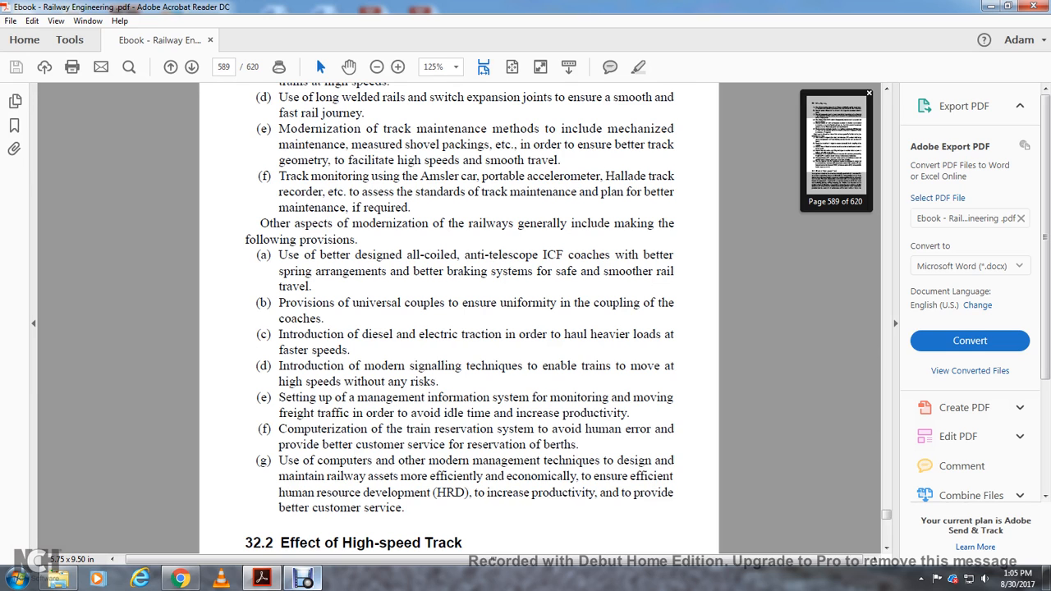
pyautogui.scroll(-3)
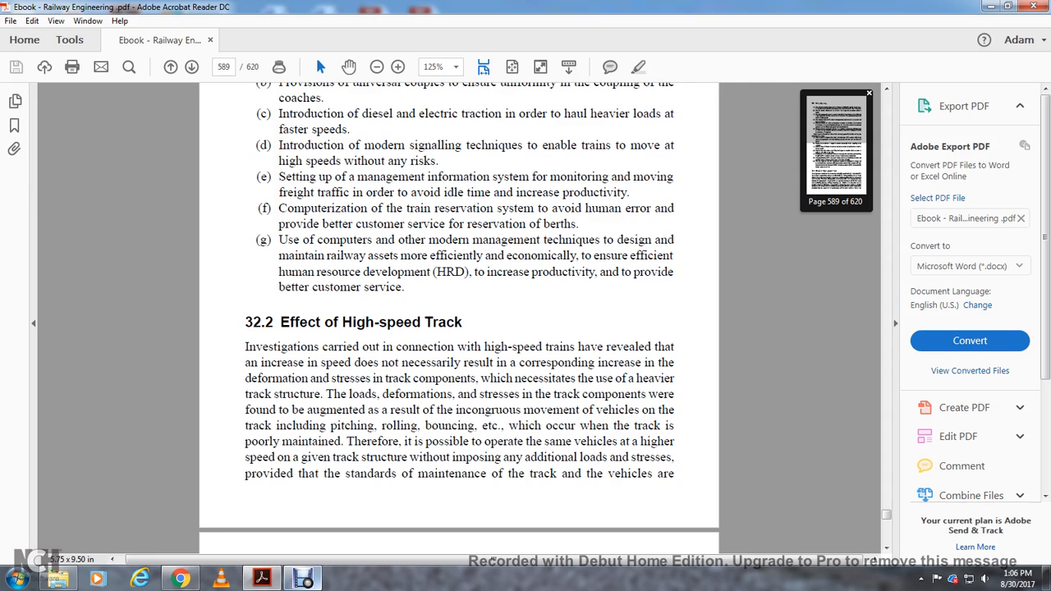
pyautogui.scroll(-3)
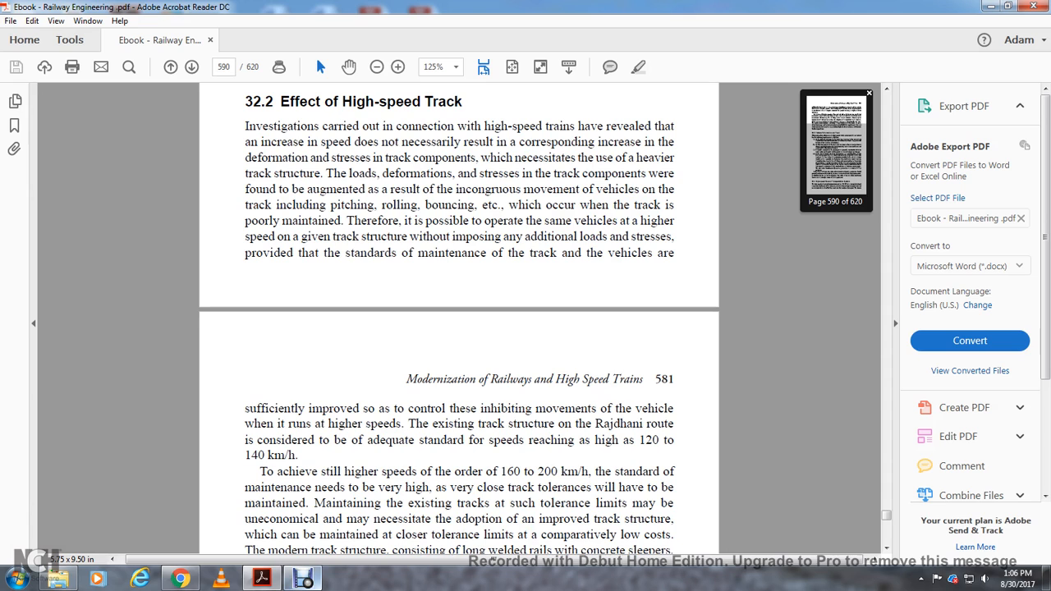
pyautogui.scroll(-3)
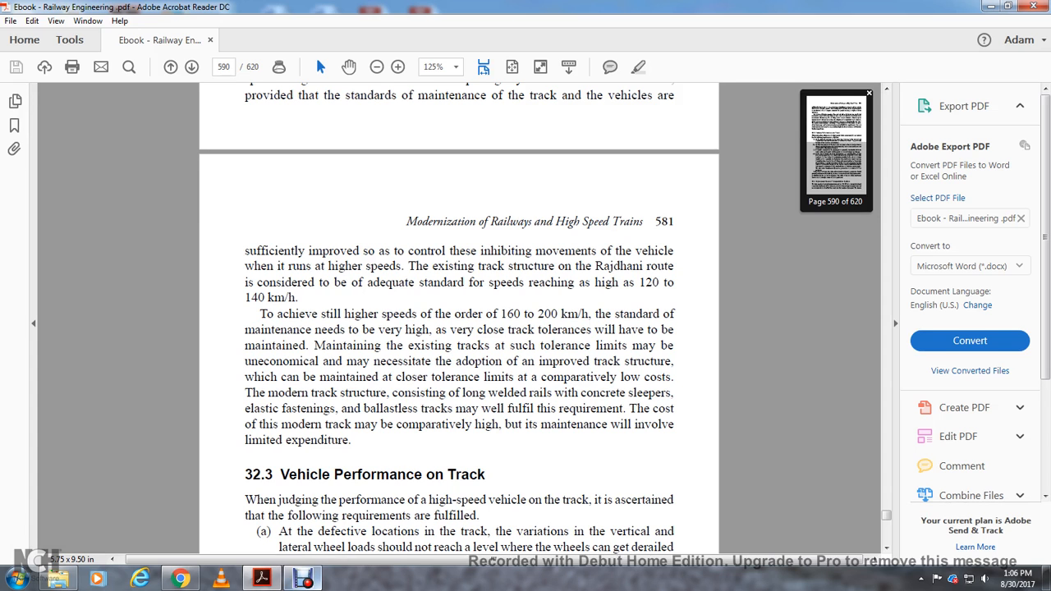
pyautogui.scroll(-3)
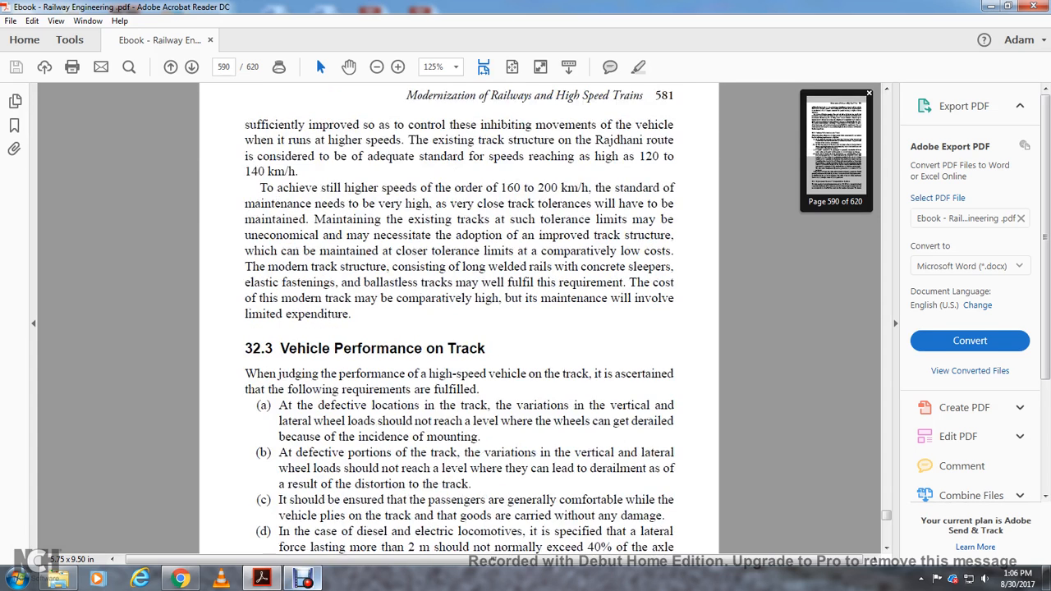
pyautogui.scroll(-3)
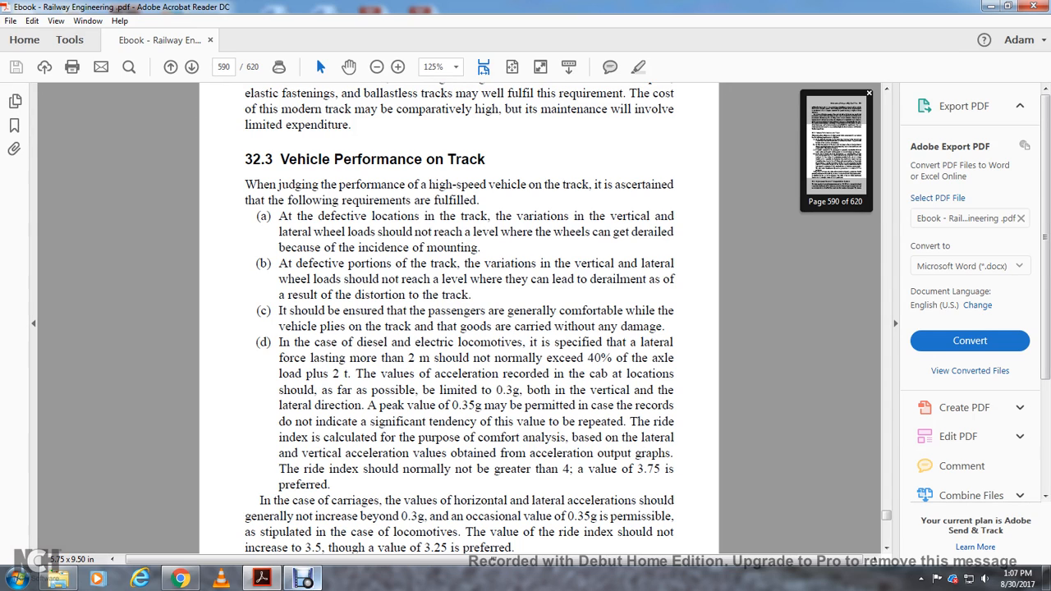
pyautogui.scroll(-3)
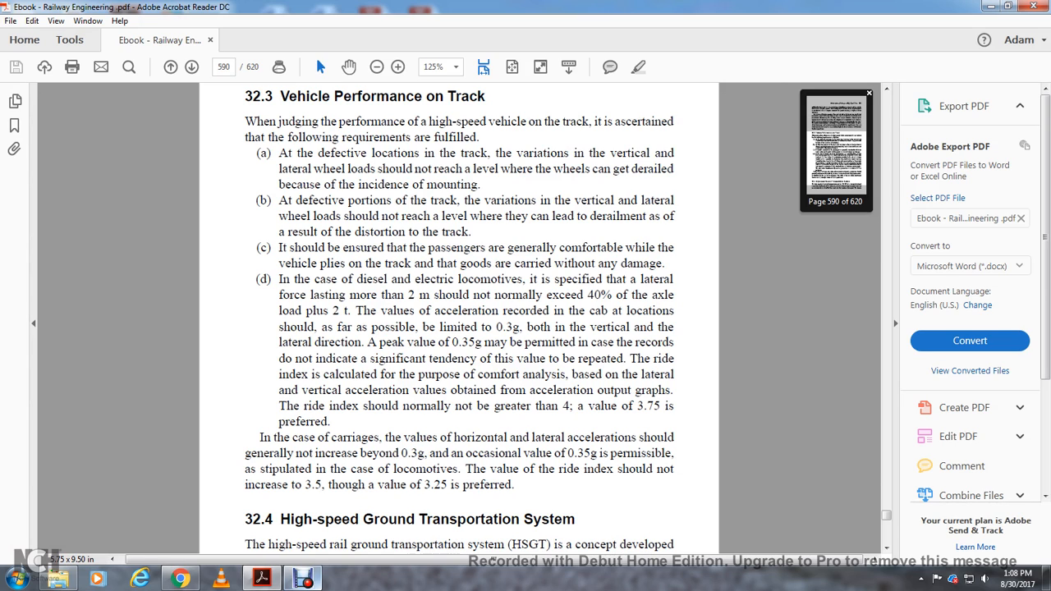
pyautogui.scroll(-3)
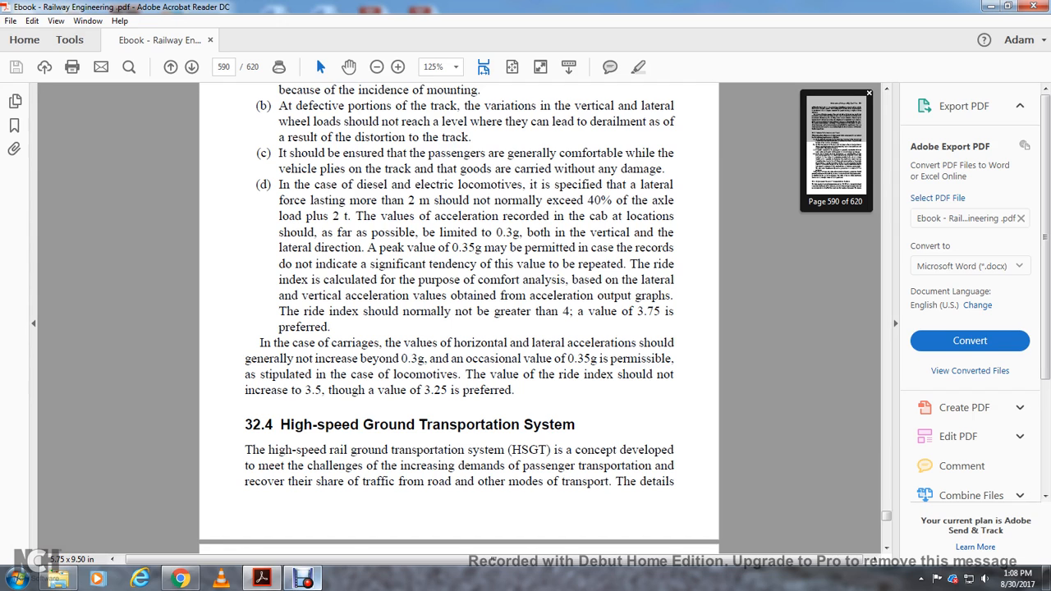
pyautogui.scroll(-3)
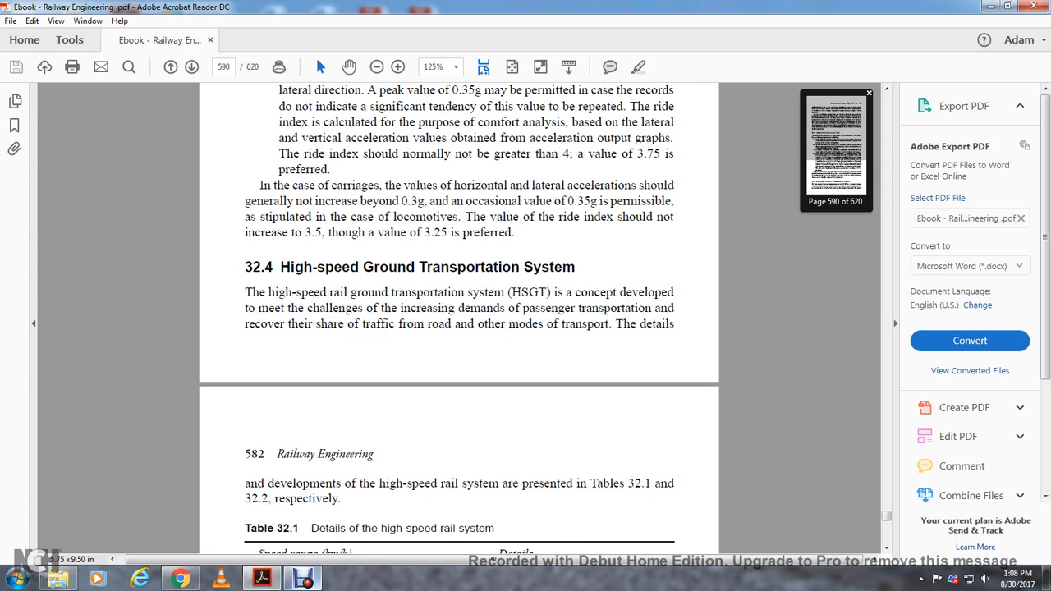
pyautogui.scroll(-3)
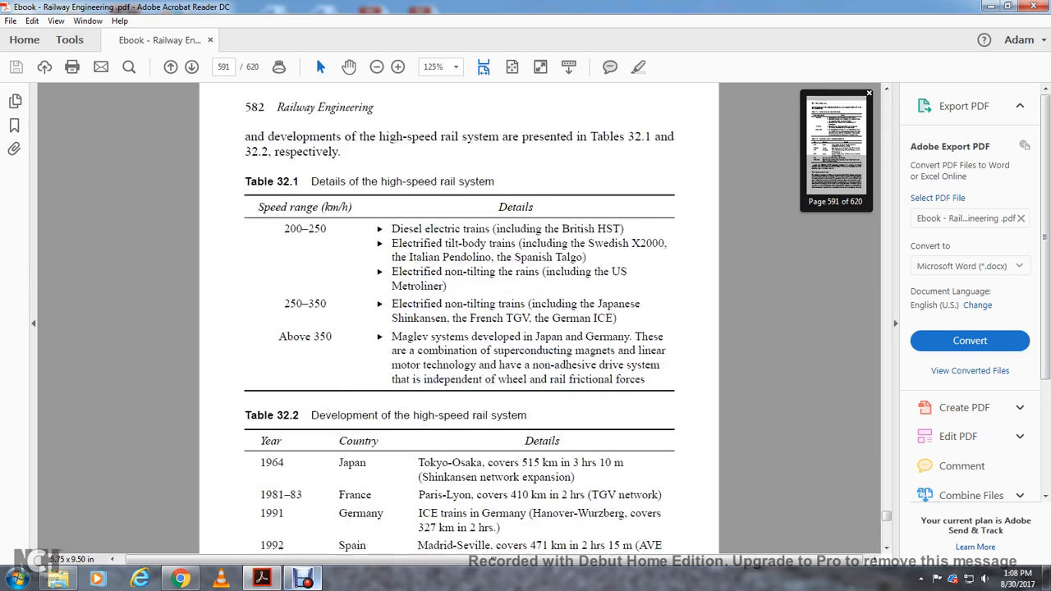
pyautogui.scroll(-3)
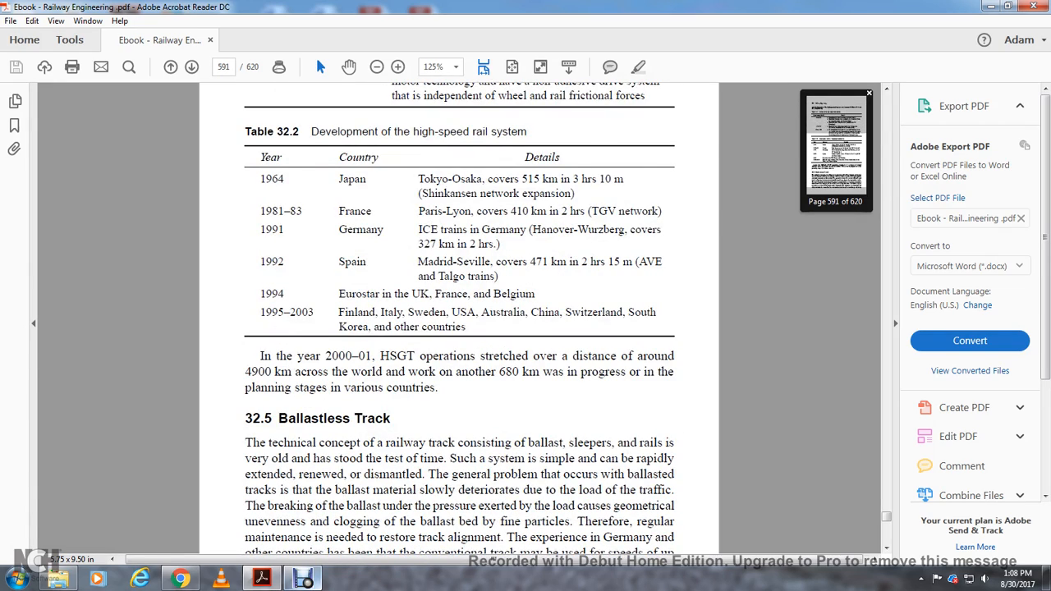
pyautogui.scroll(3)
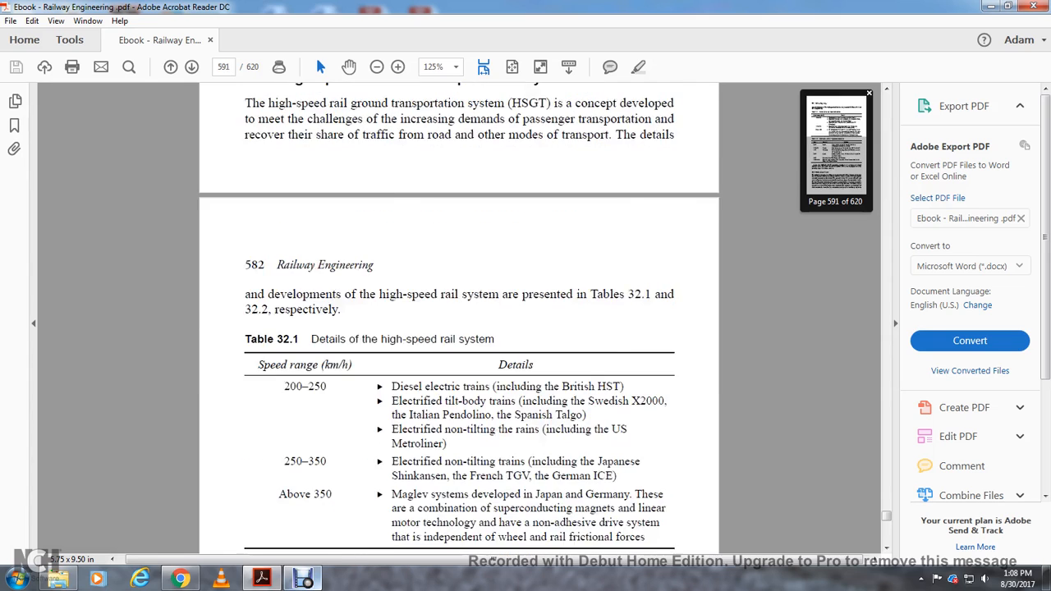
pyautogui.scroll(-3)
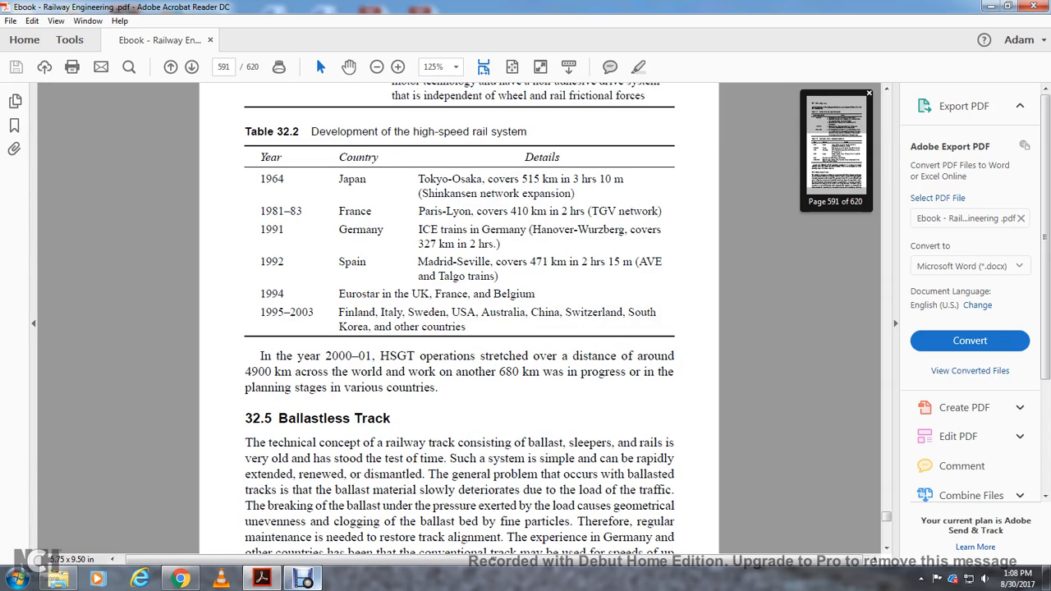
pyautogui.scroll(-3)
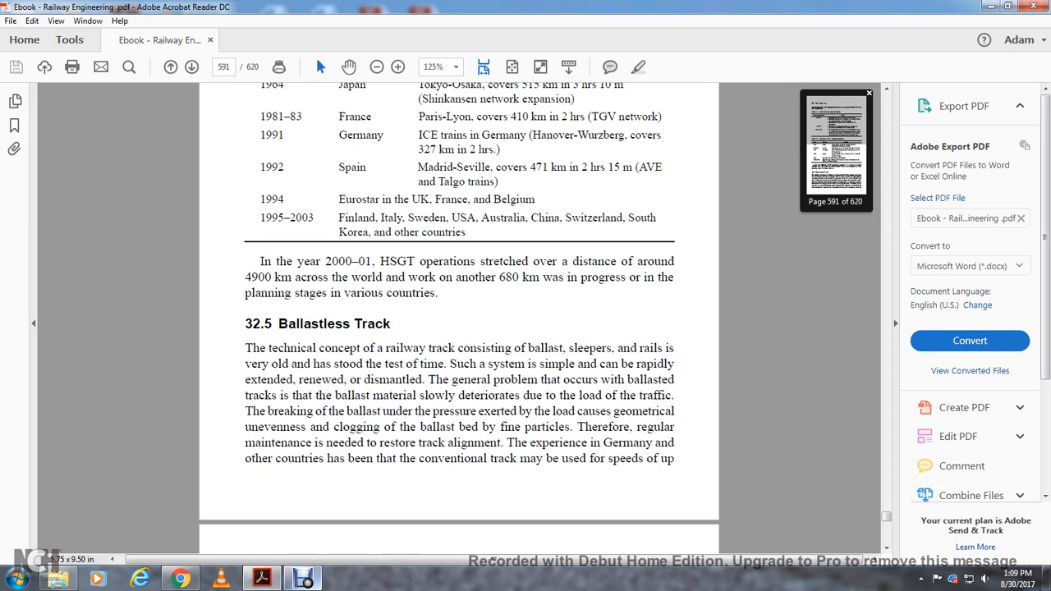
pyautogui.scroll(-3)
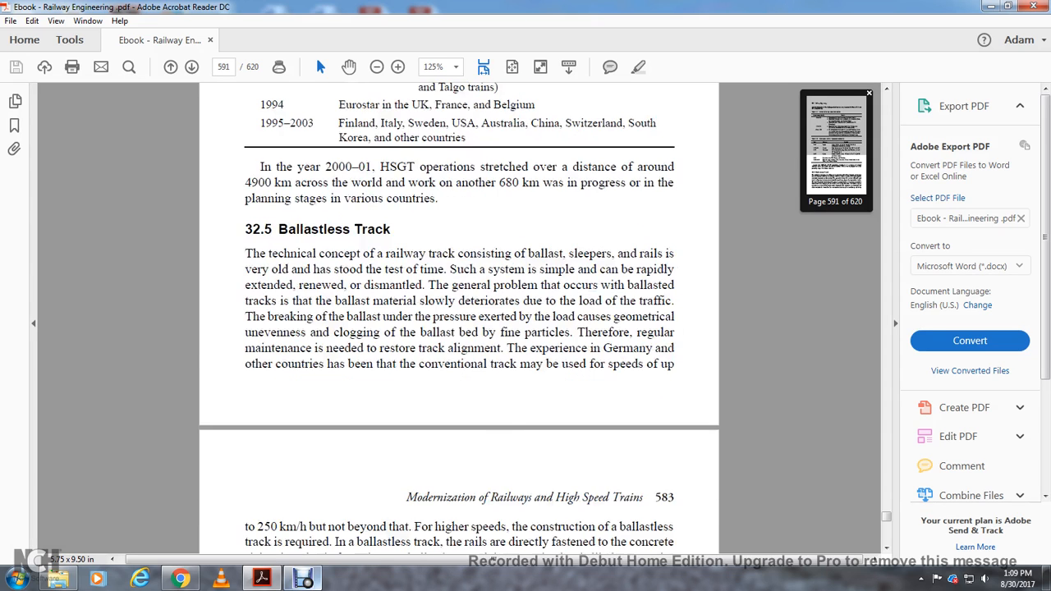
pyautogui.scroll(-3)
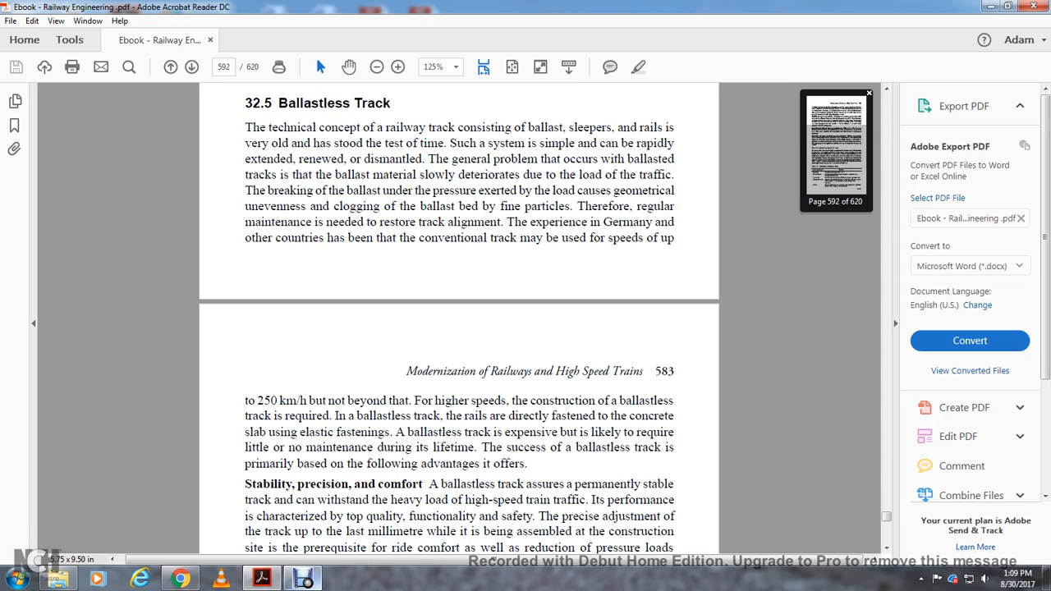
pyautogui.scroll(-3)
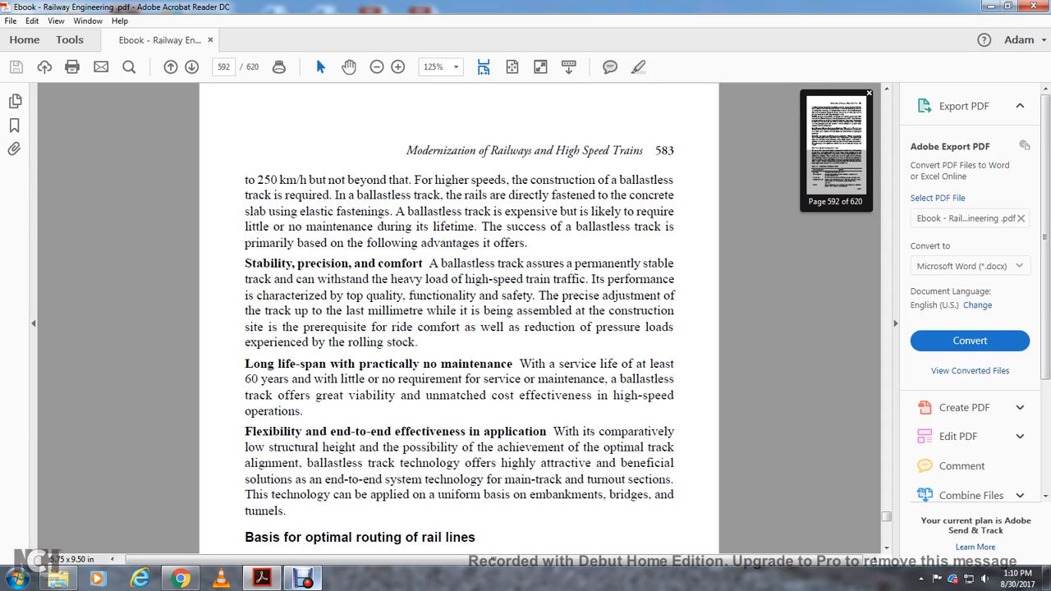
pyautogui.scroll(-3)
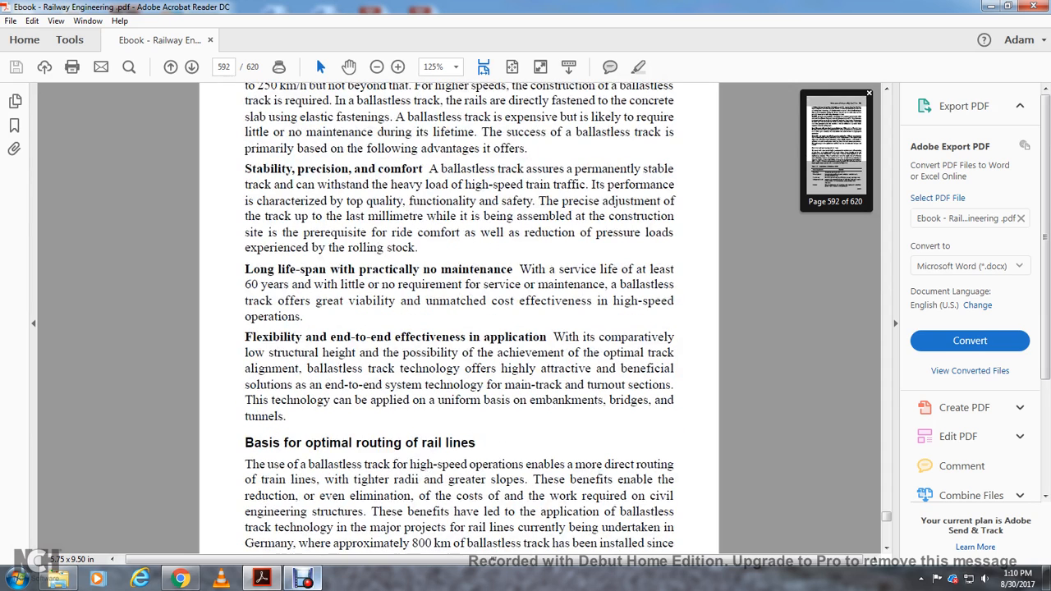
pyautogui.scroll(-3)
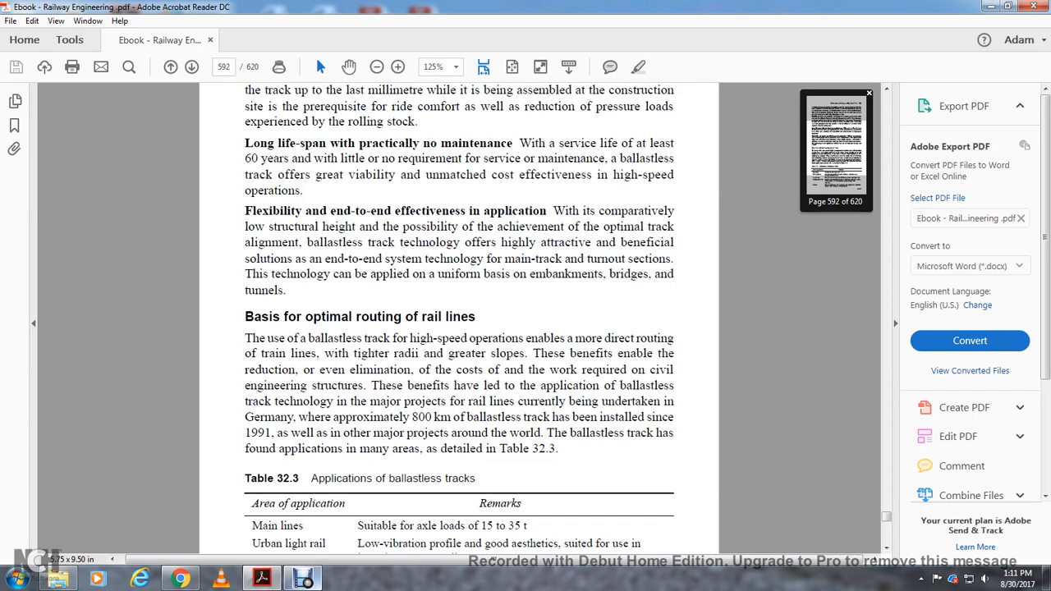
pyautogui.scroll(-3)
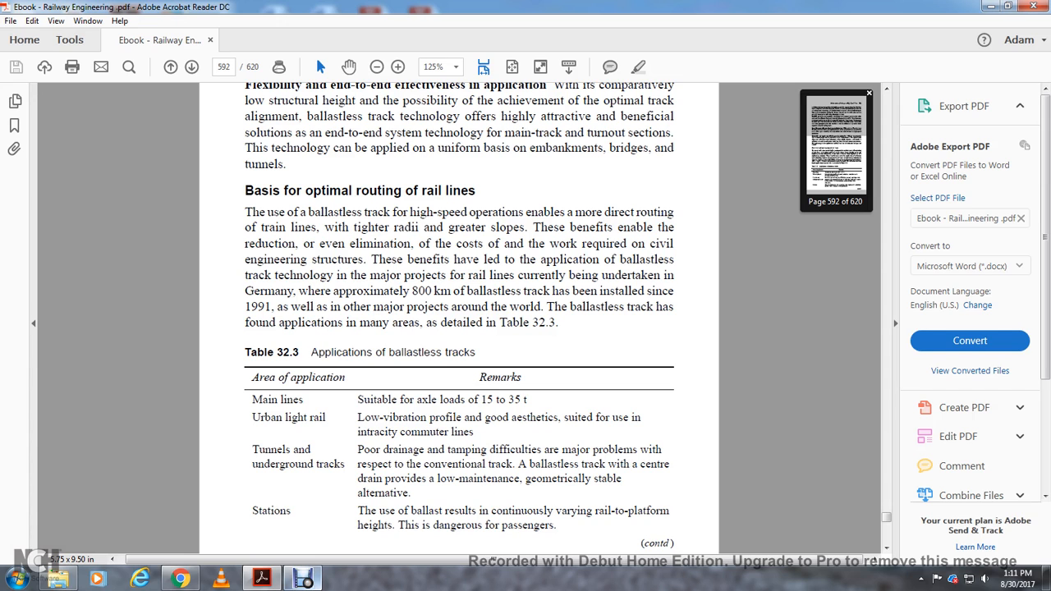
pyautogui.scroll(-3)
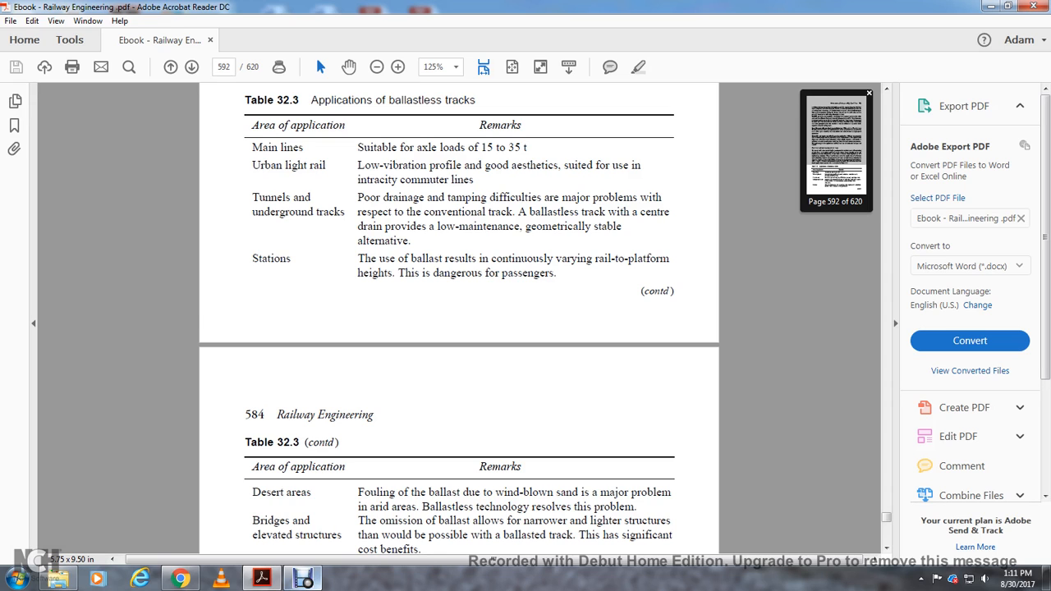
pyautogui.scroll(-3)
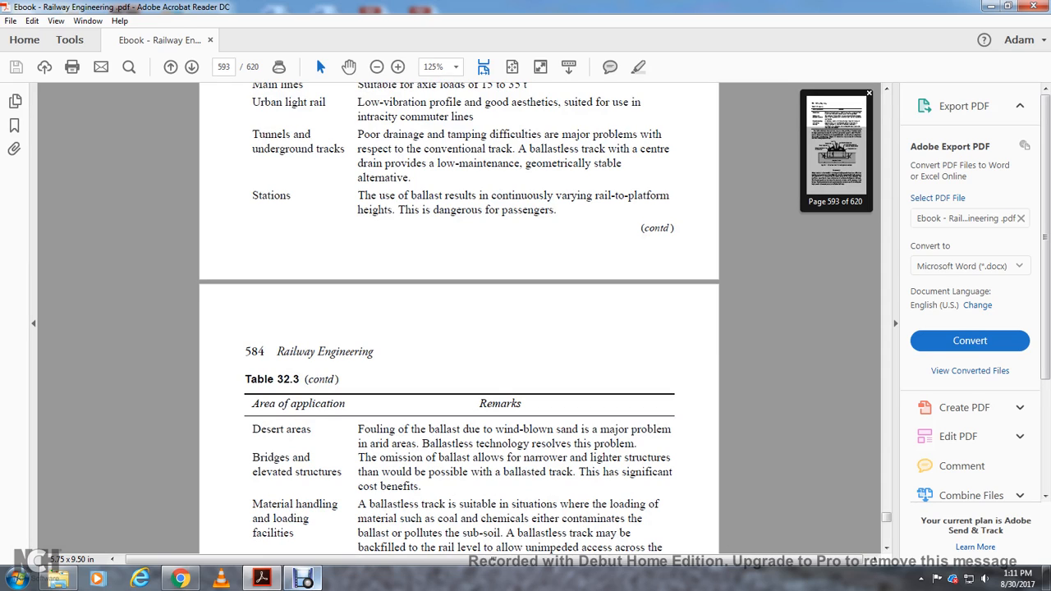
pyautogui.scroll(-3)
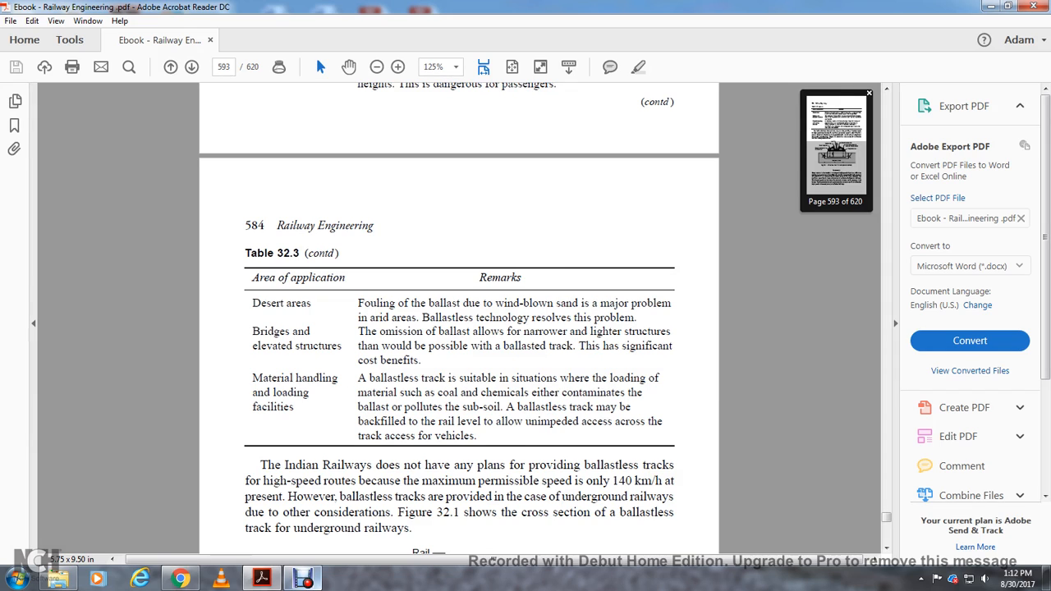
pyautogui.scroll(-3)
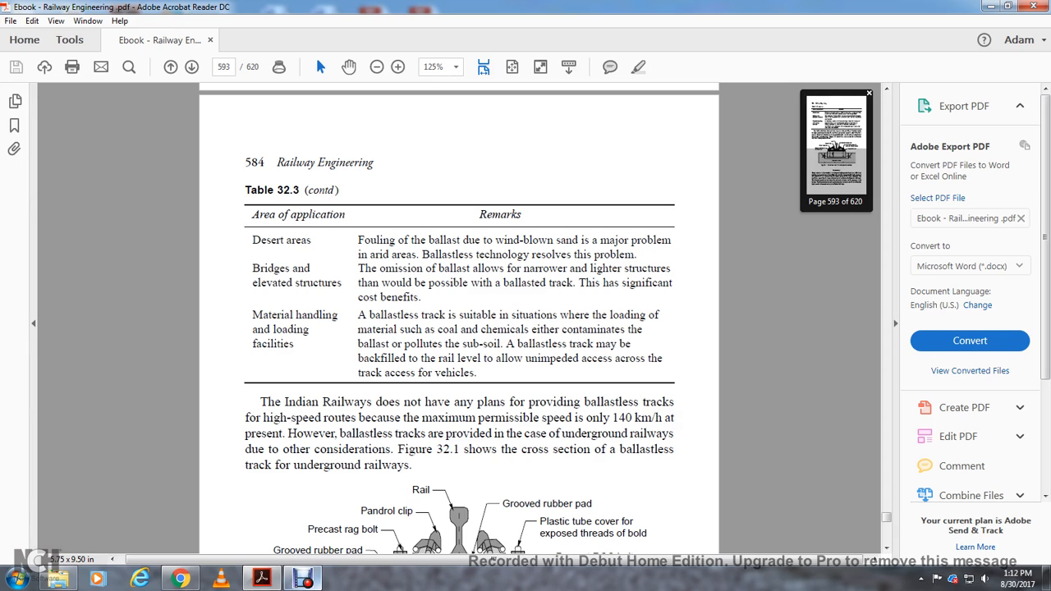
pyautogui.scroll(-3)
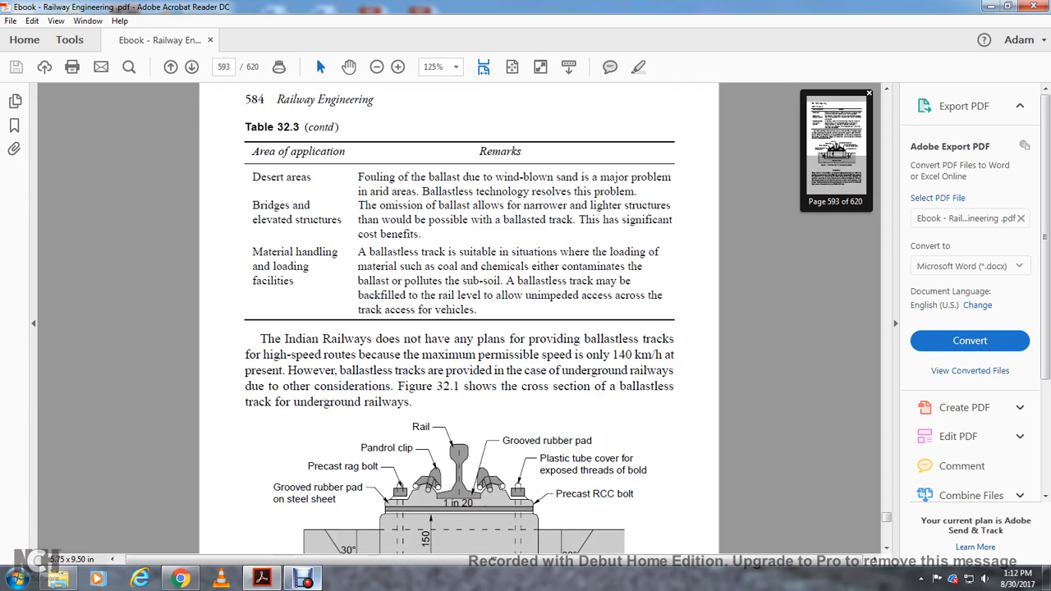
pyautogui.scroll(-3)
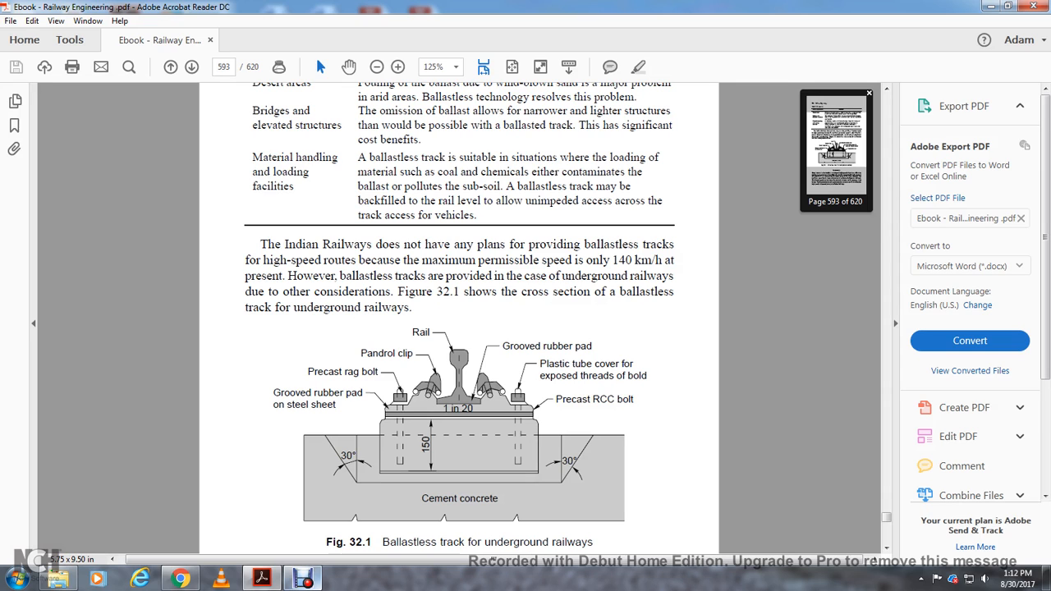
pyautogui.scroll(-3)
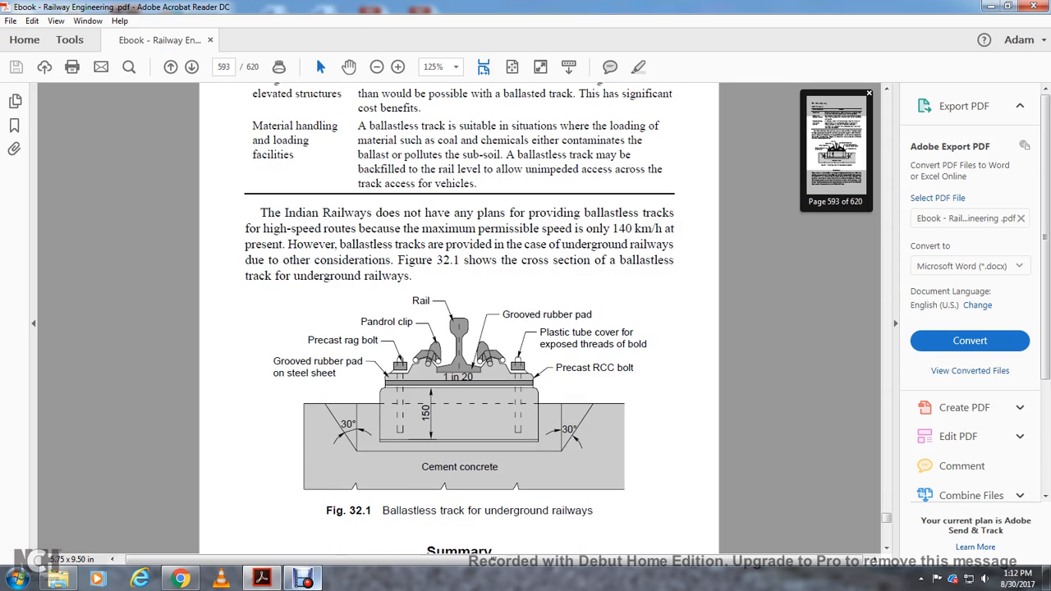
pyautogui.scroll(-3)
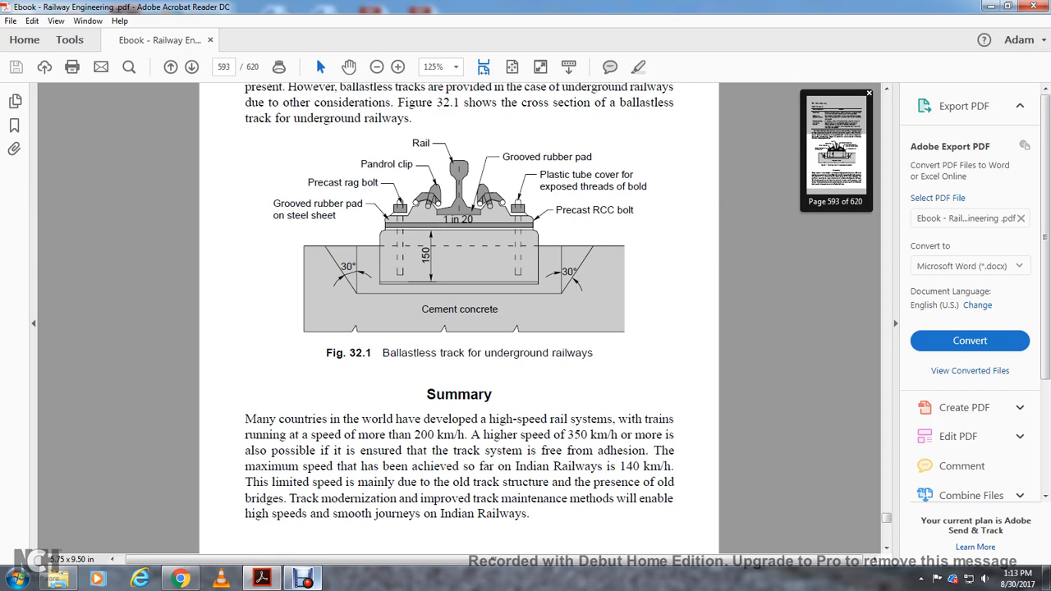
pyautogui.scroll(-3)
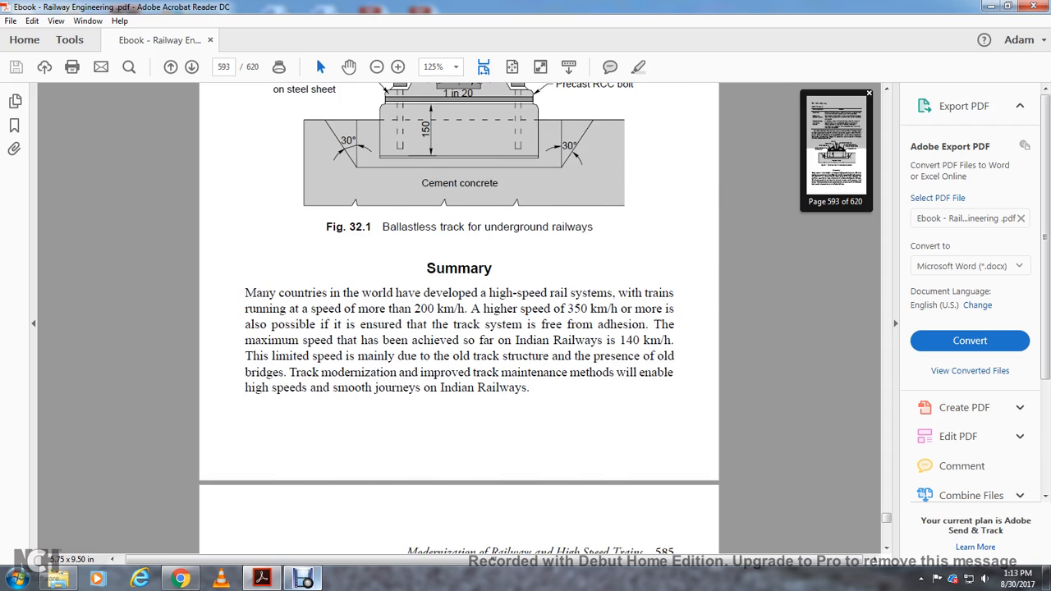